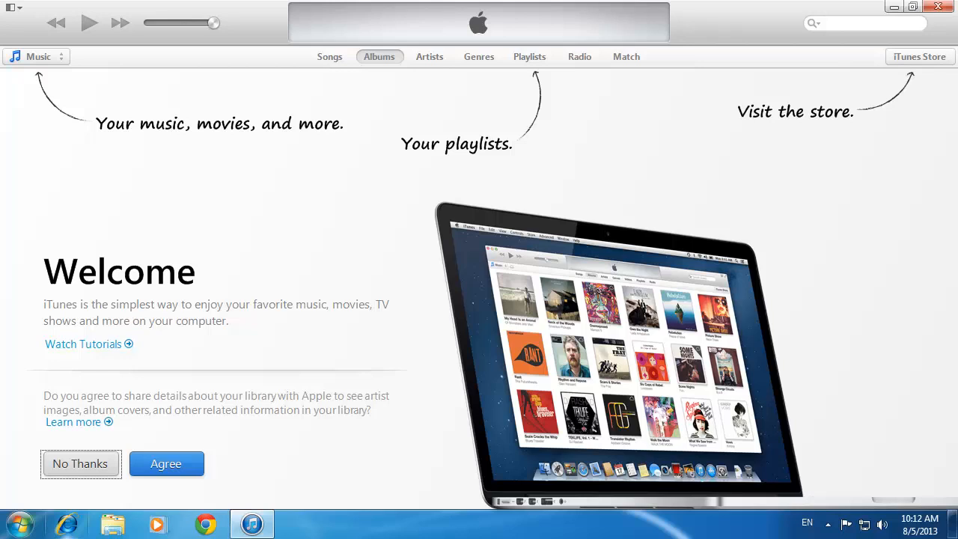
Step: From the Computer window, set Folder Options to show hidden files, folders and drives
click(18, 515)
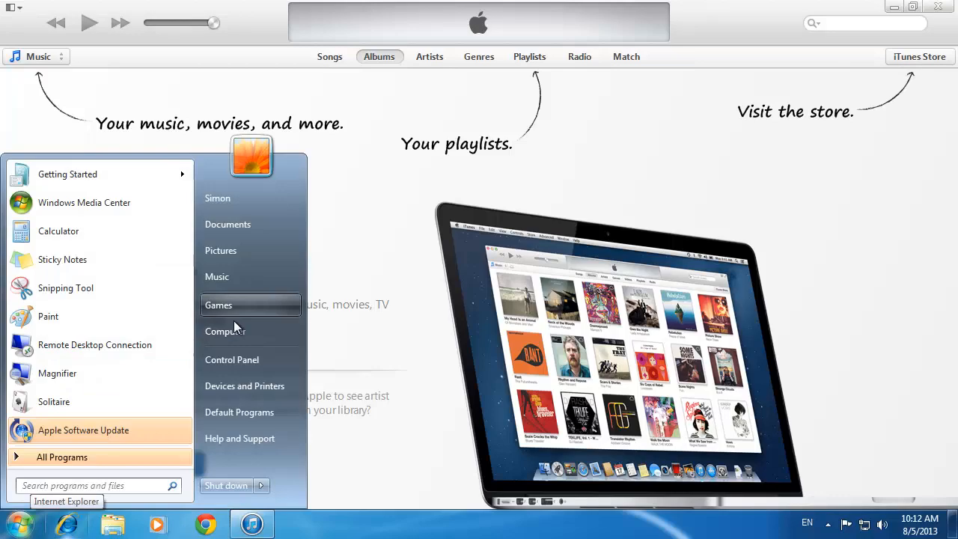
click(353, 103)
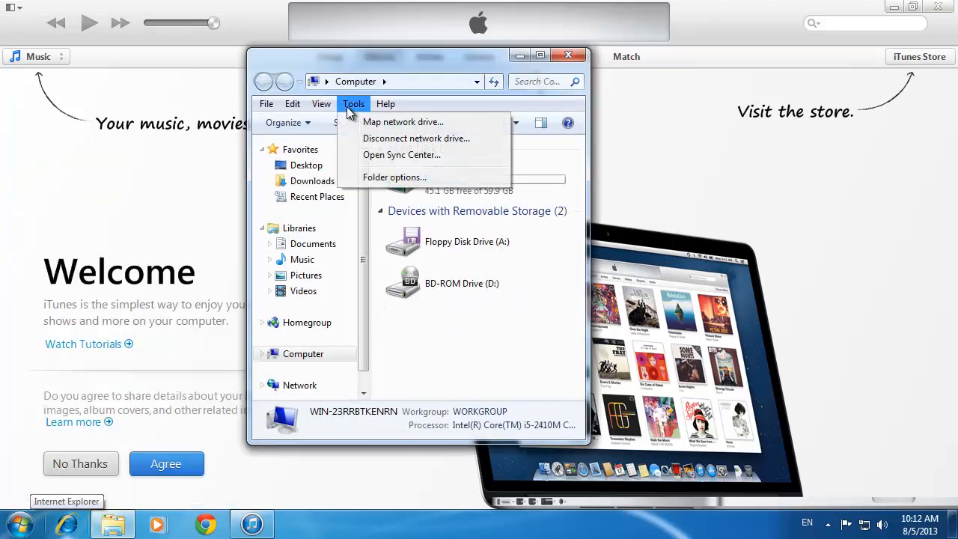
click(395, 176)
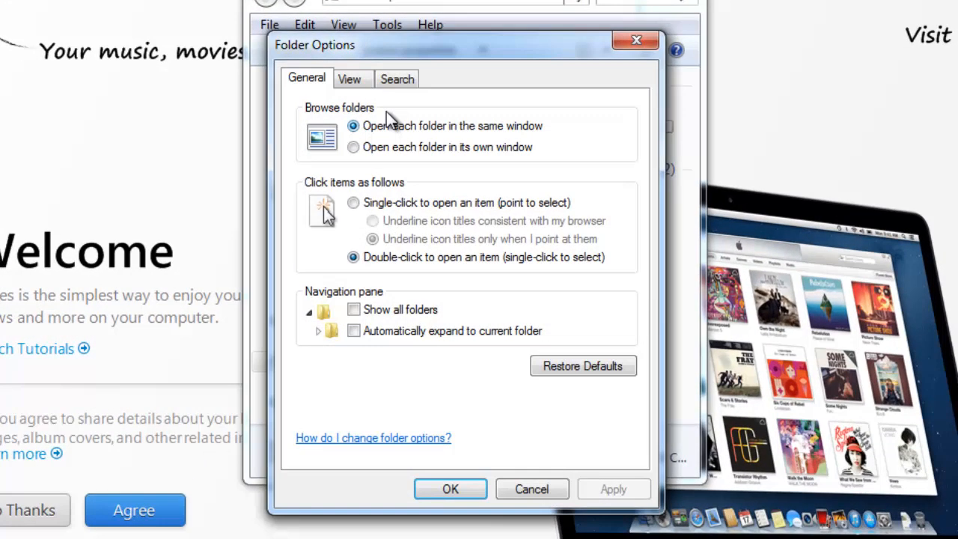
click(351, 78)
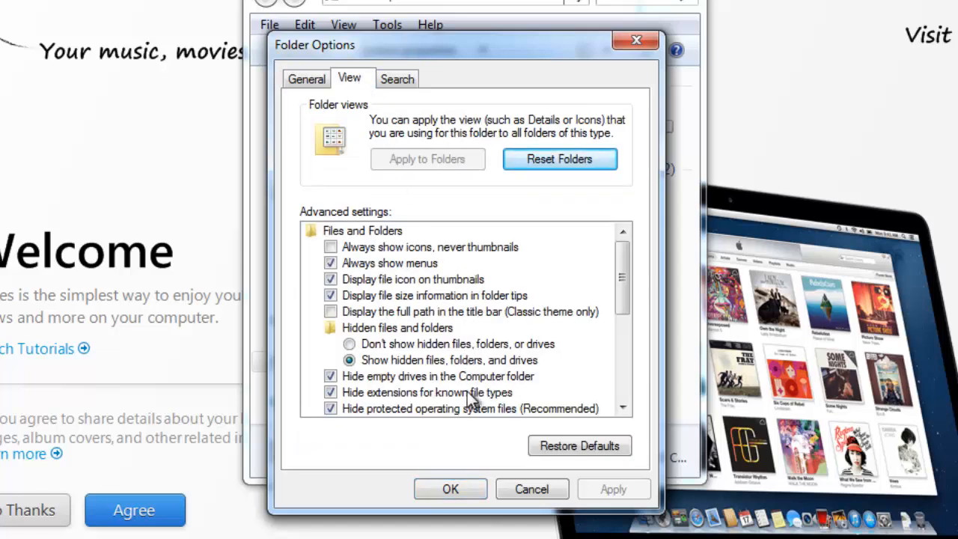
click(351, 359)
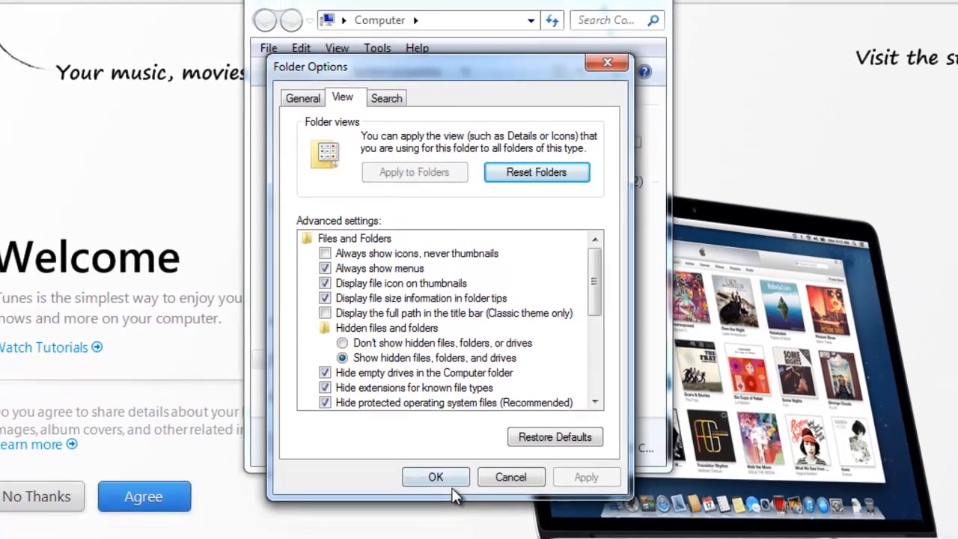
click(436, 477)
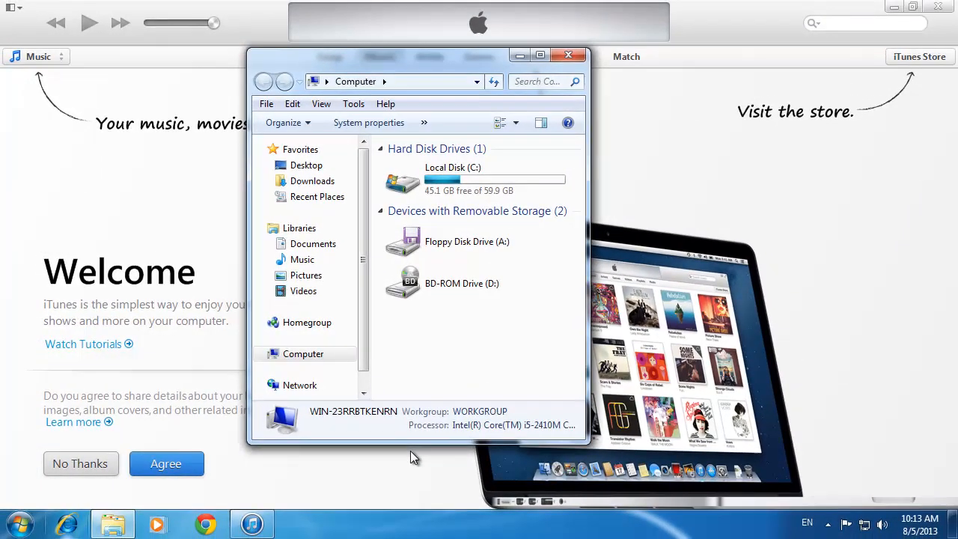
Step: Navigate from Local Disk (C:) through Users, AppData, Roaming, Apple Computer, MobileSync to the Backup folder, then close the window
click(569, 52)
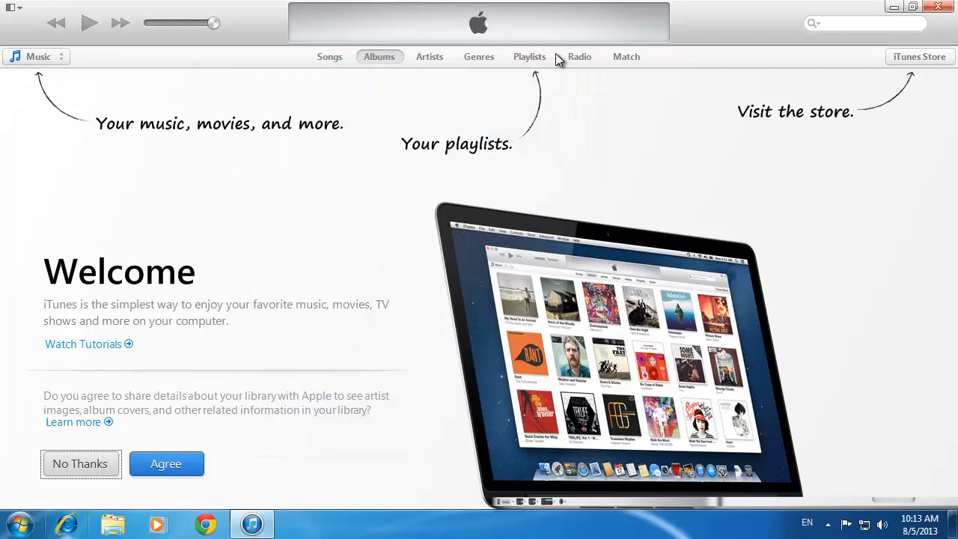
click(18, 523)
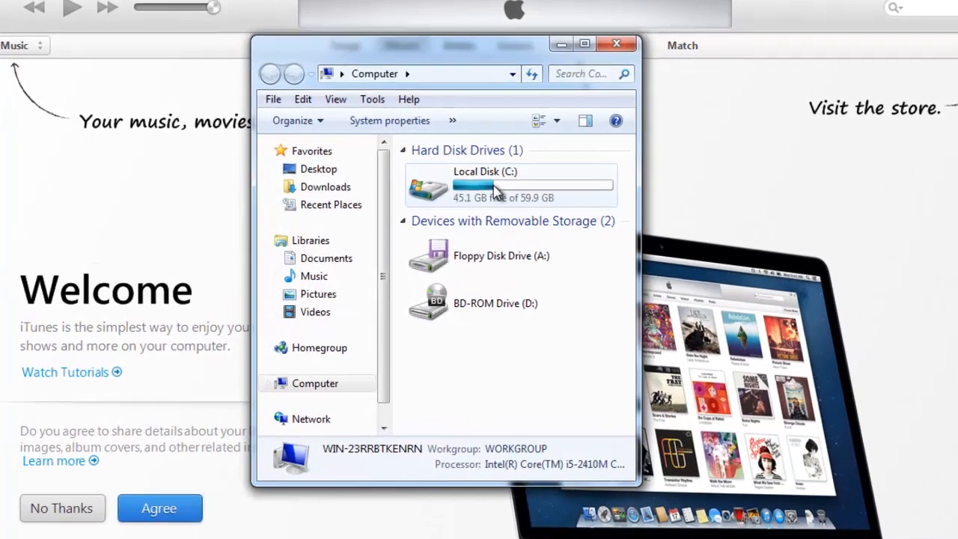
click(502, 183)
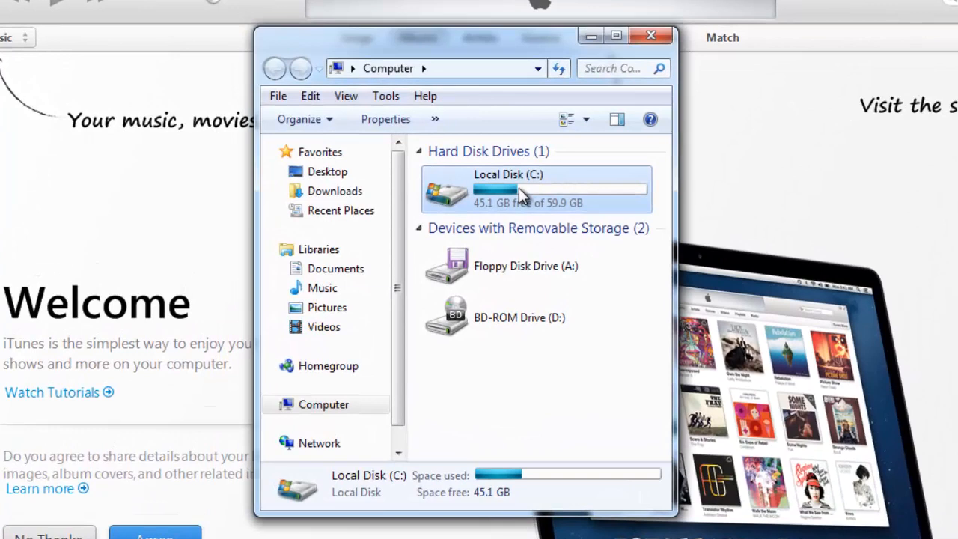
double_click(521, 188)
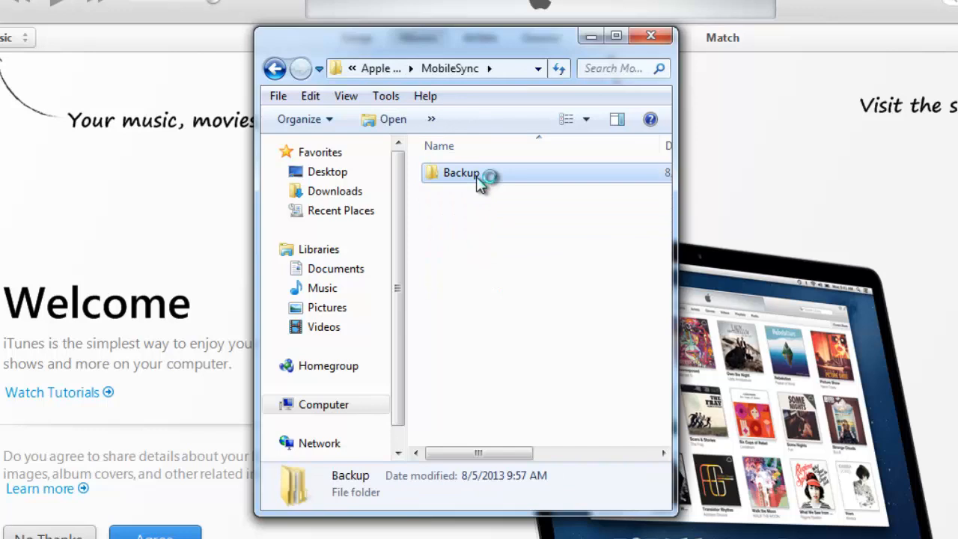
double_click(462, 174)
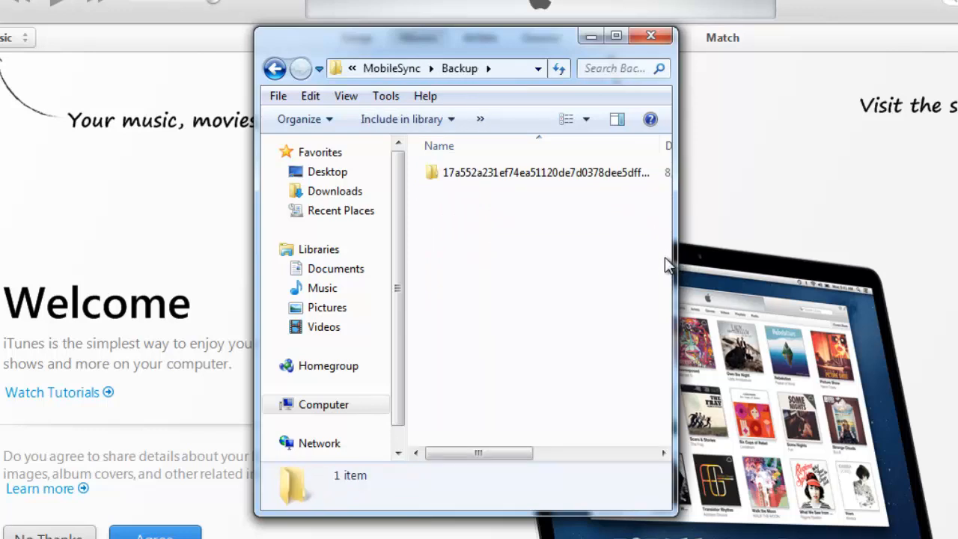
click(539, 172)
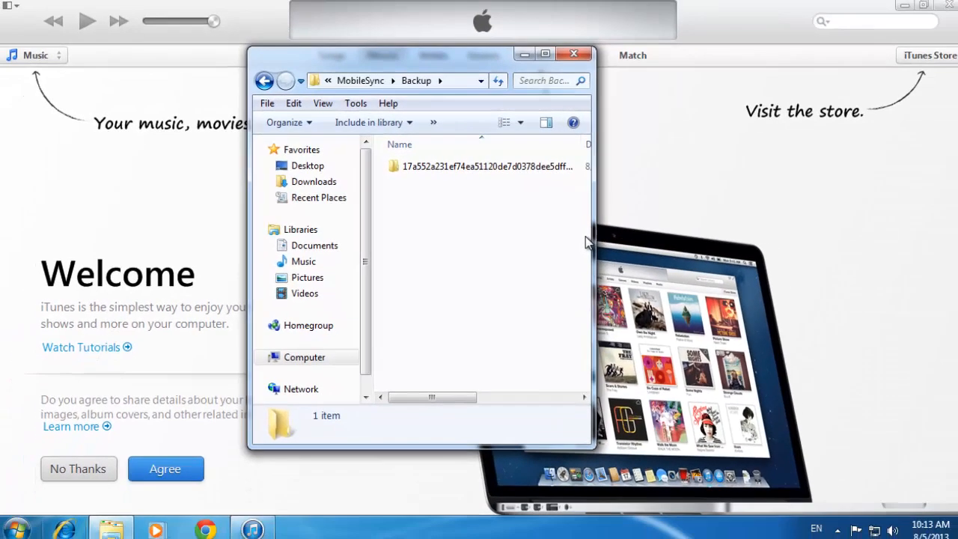
click(576, 53)
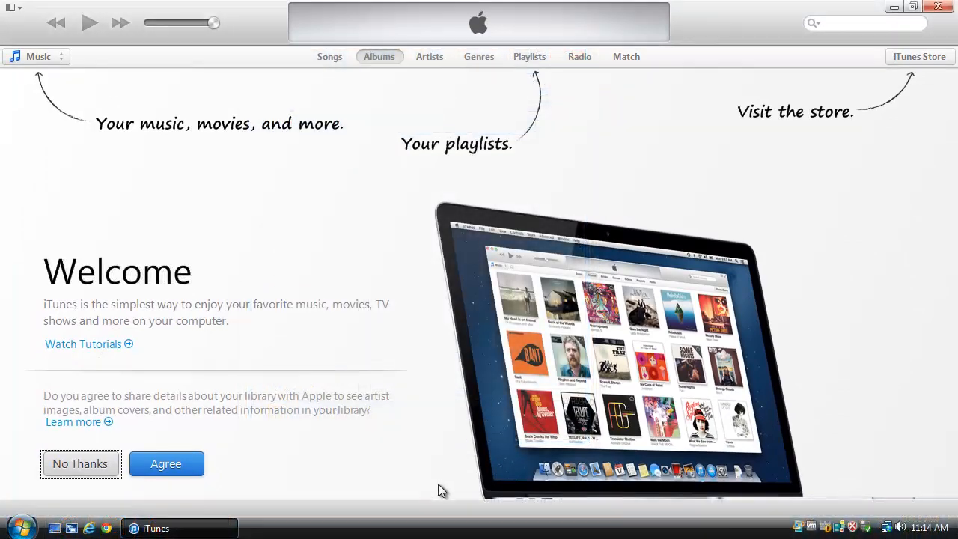
Step: On Vista, navigate Computer > C: > Users > user folder > AppData > Roaming > Apple Computer > MobileSync
click(15, 521)
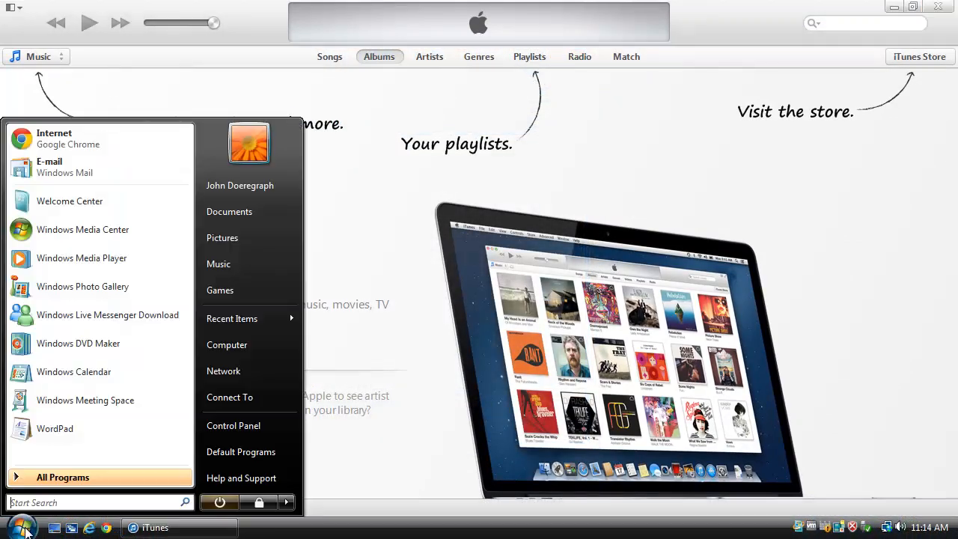
click(228, 345)
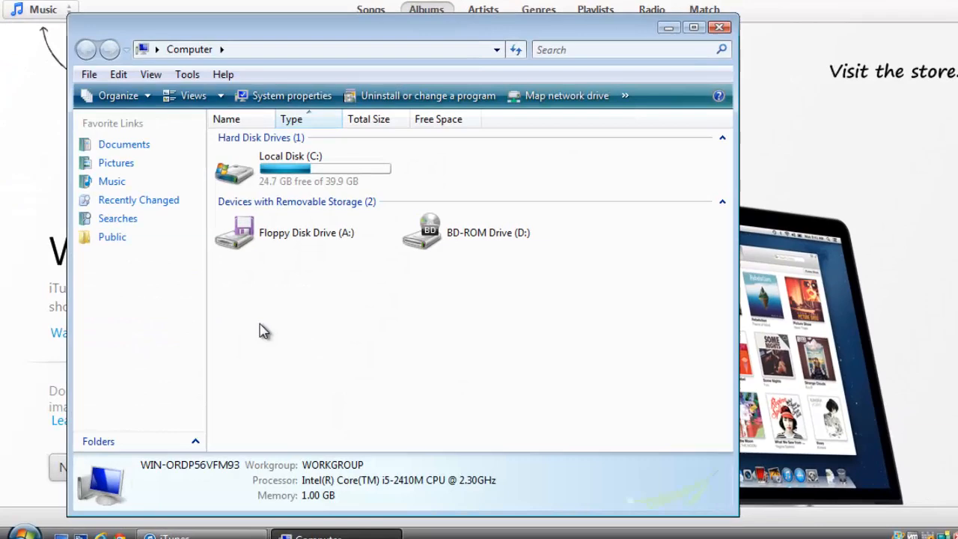
double_click(281, 167)
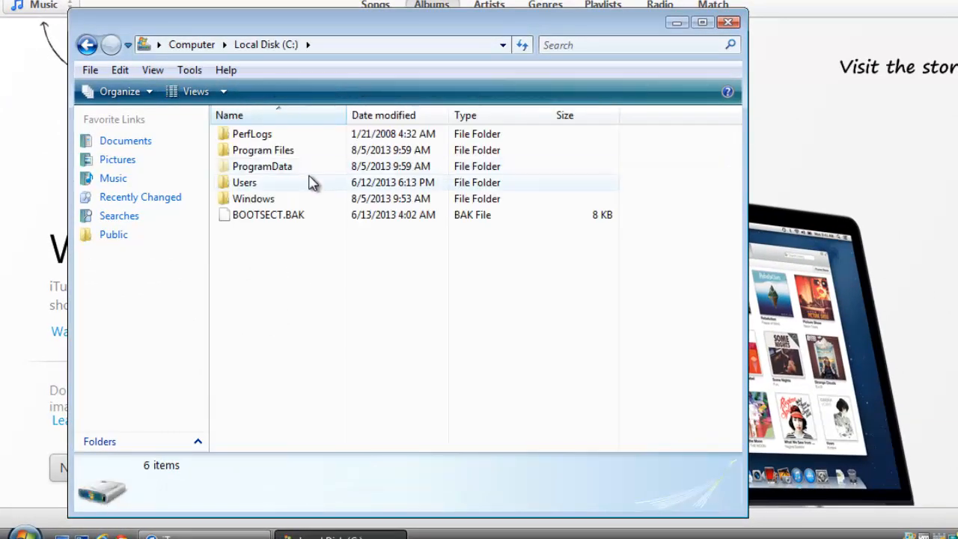
double_click(244, 182)
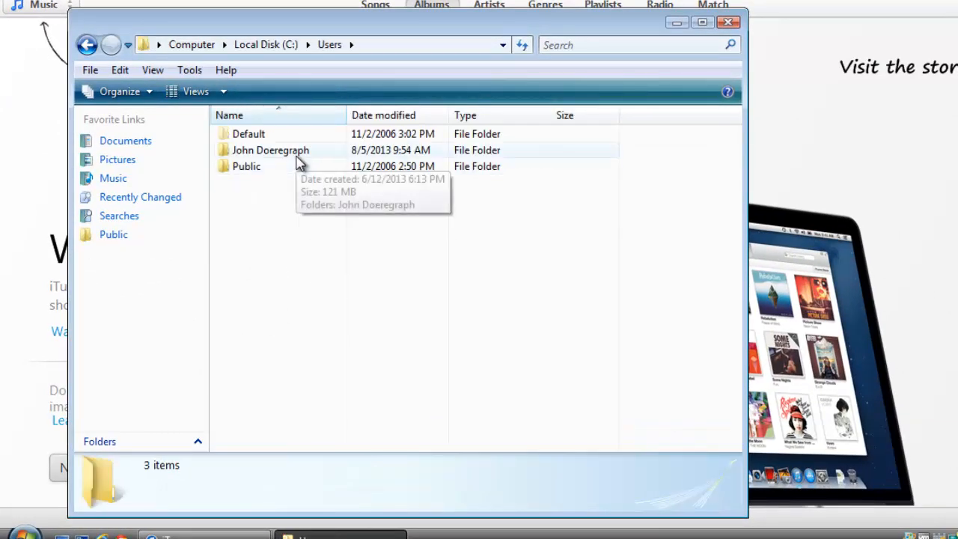
double_click(271, 149)
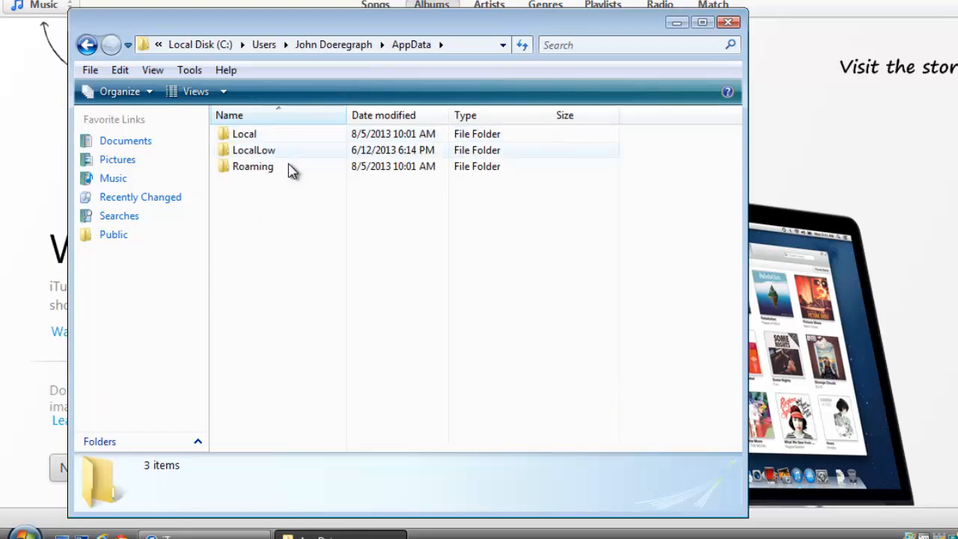
double_click(251, 167)
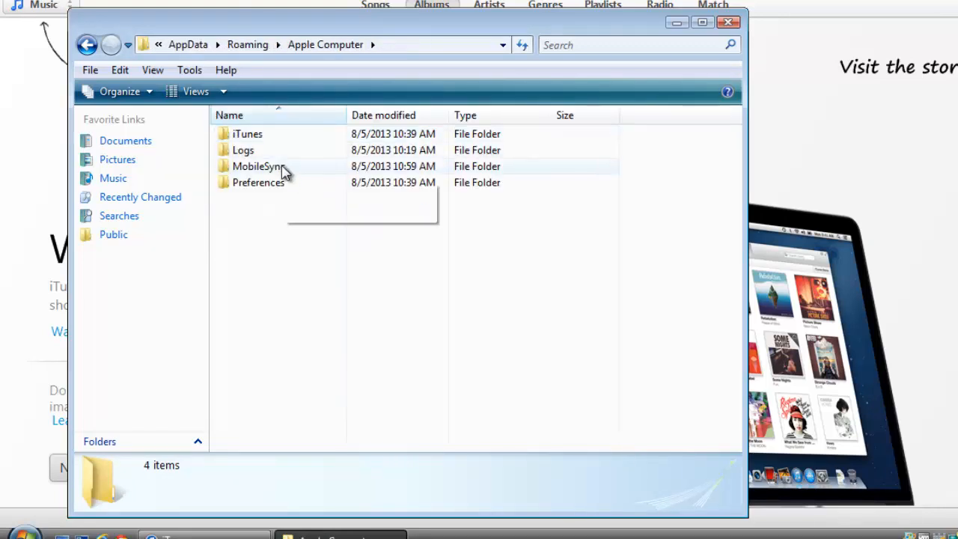
double_click(258, 166)
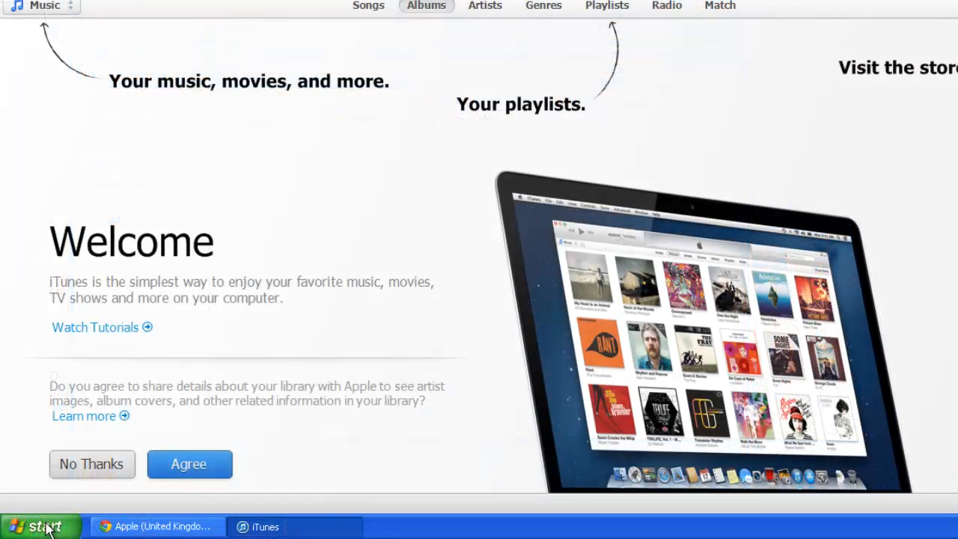
Step: On XP, navigate My Computer > C: > Documents and Settings > Computer > Application Data > Apple Computer
click(42, 524)
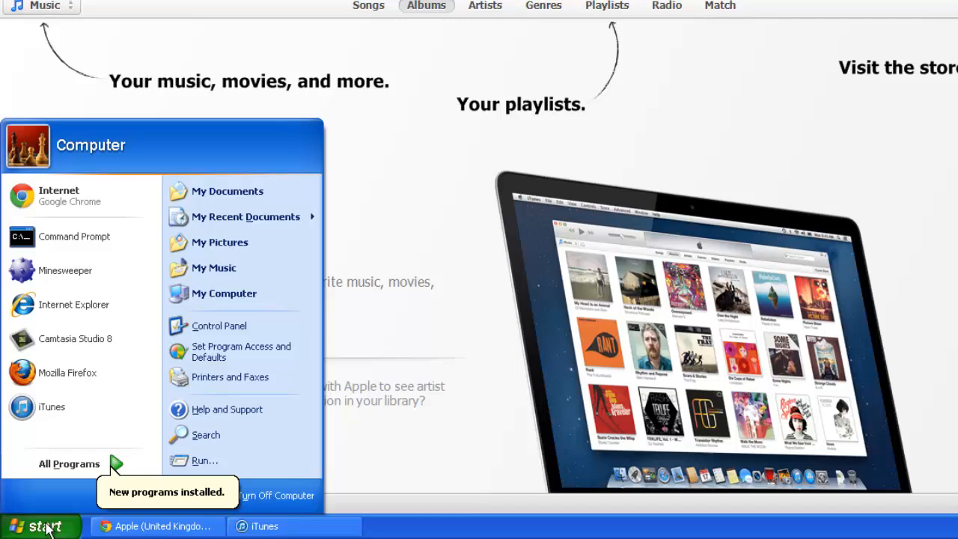
click(223, 294)
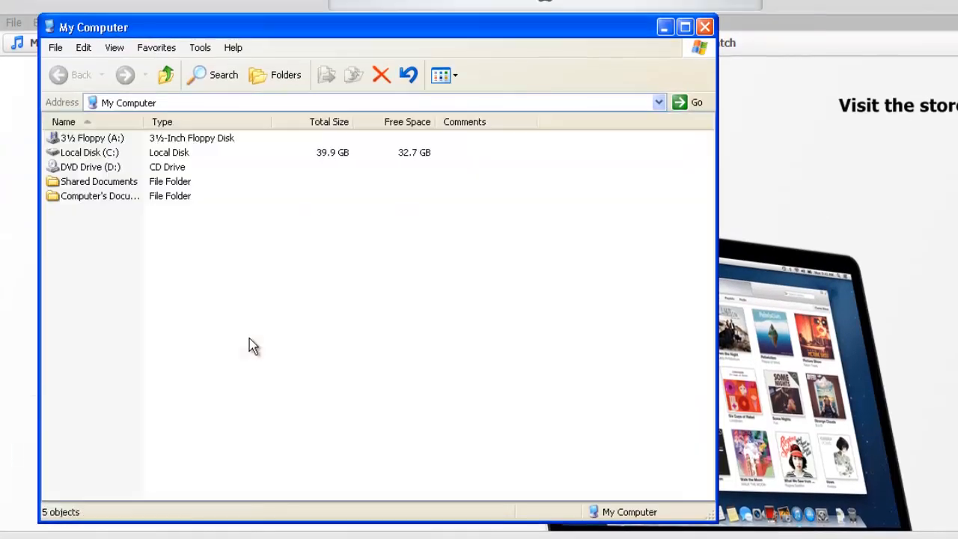
double_click(90, 153)
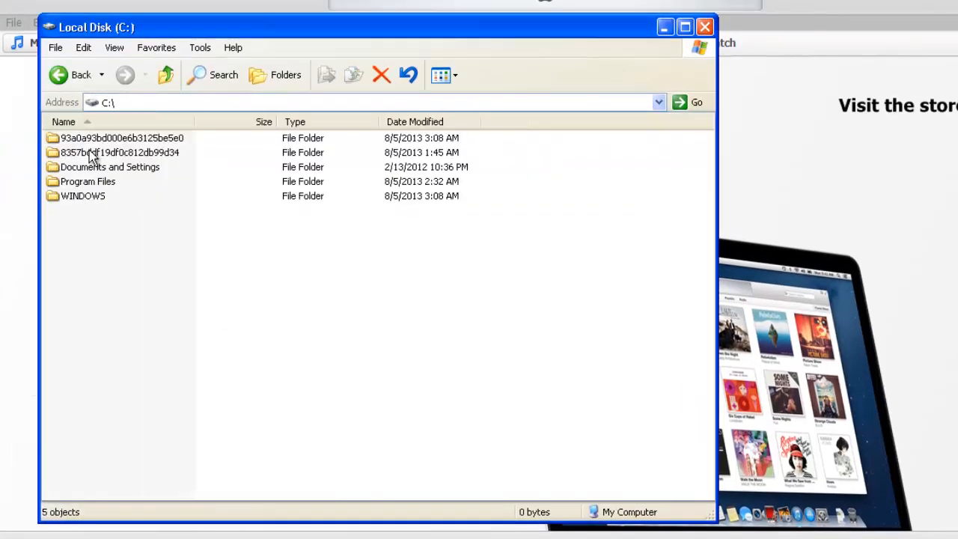
double_click(111, 166)
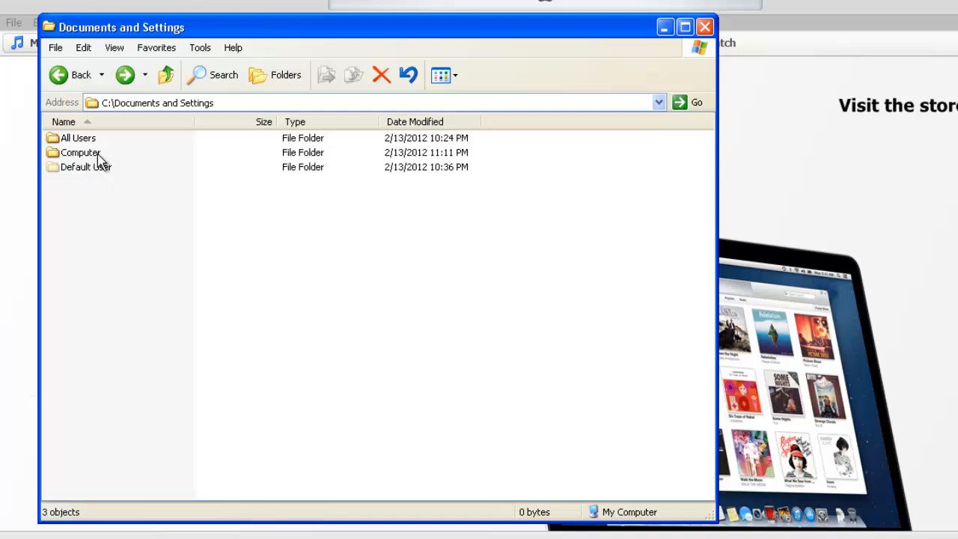
double_click(81, 153)
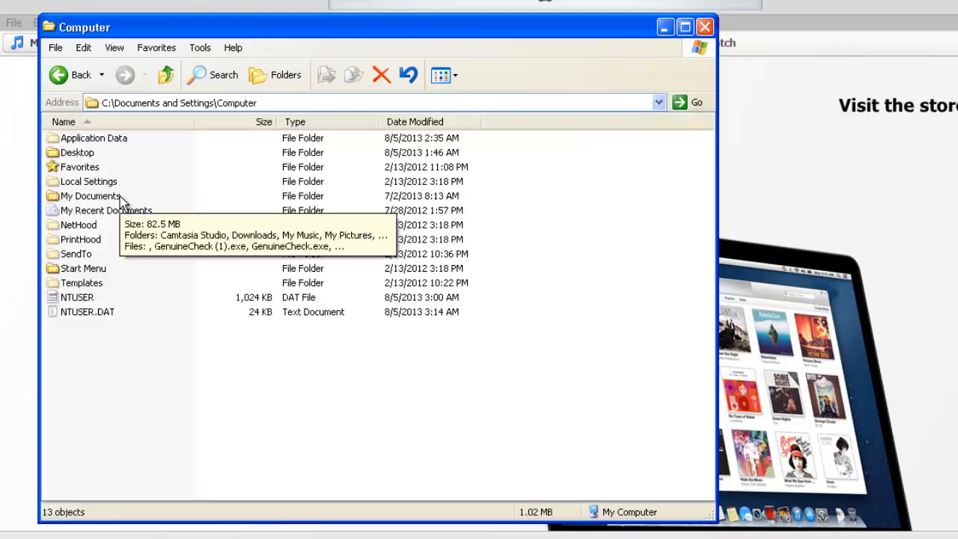
double_click(92, 138)
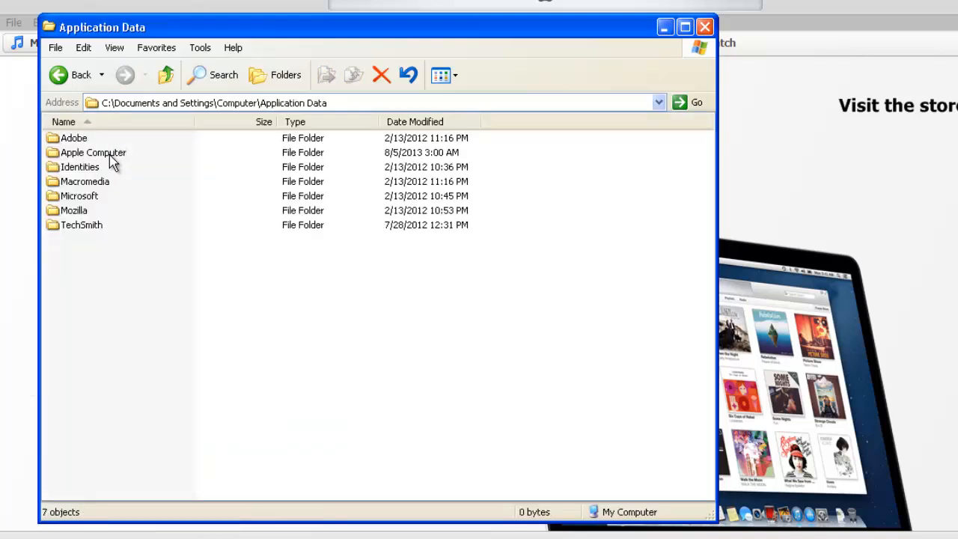
double_click(93, 153)
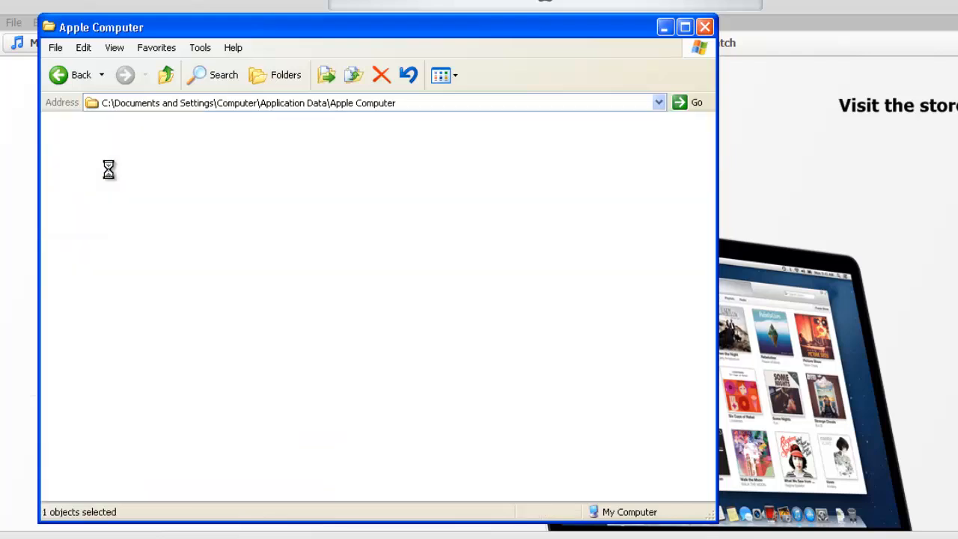